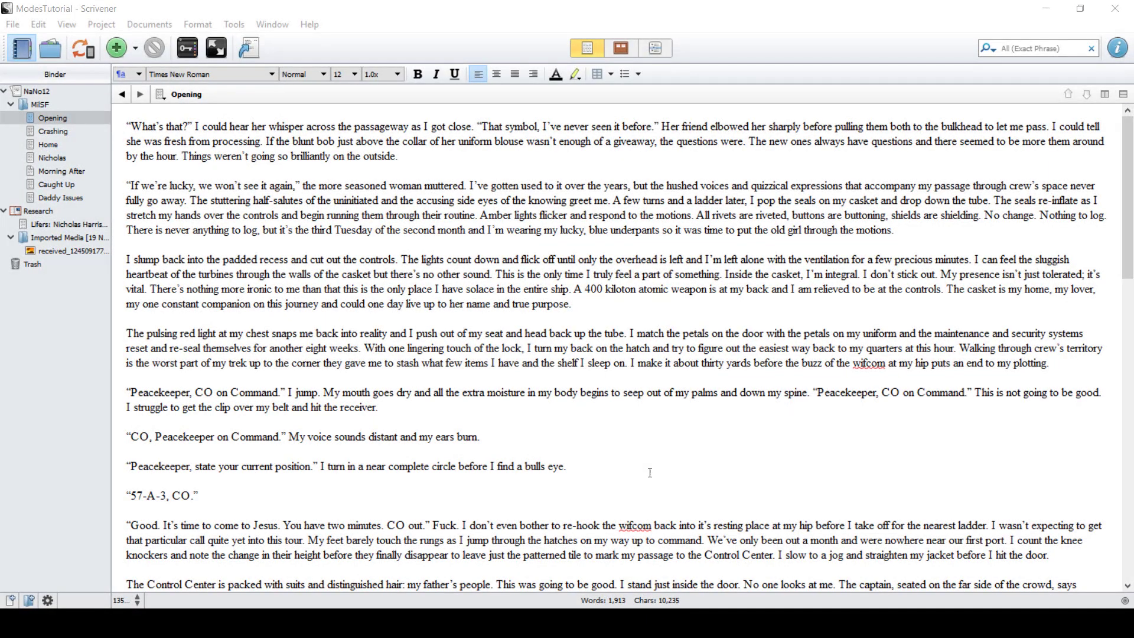
{"action": "mouse_move", "coordinate": [597, 443]}
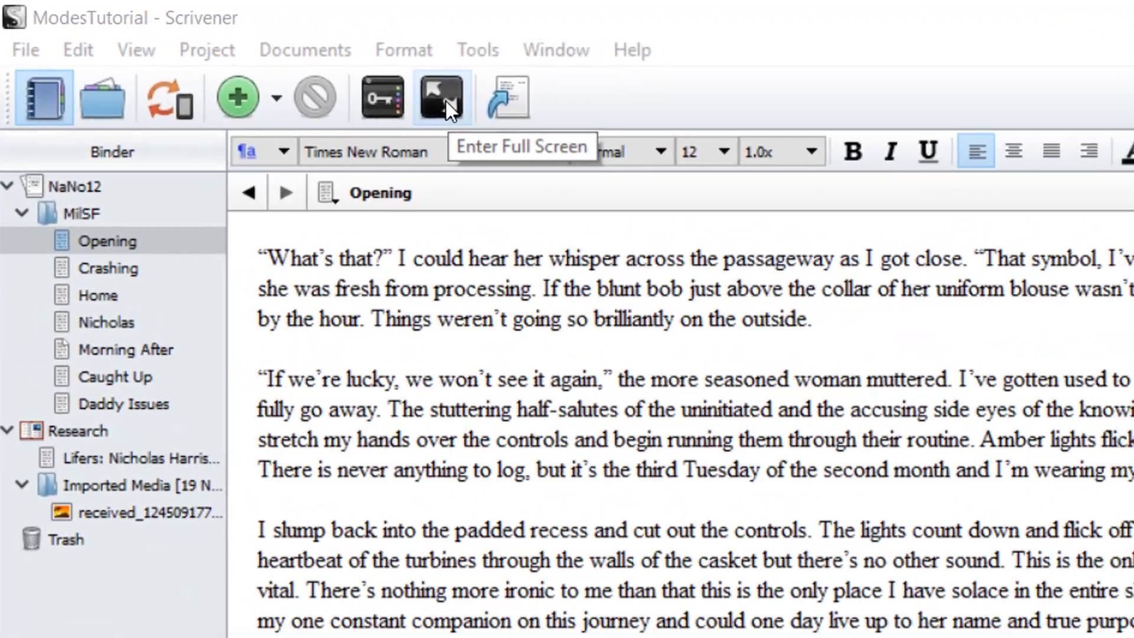
Step: Enter full-screen composition mode on the Opening chapter and look over the bottom control bar
{"action": "left_click", "coordinate": [437, 97]}
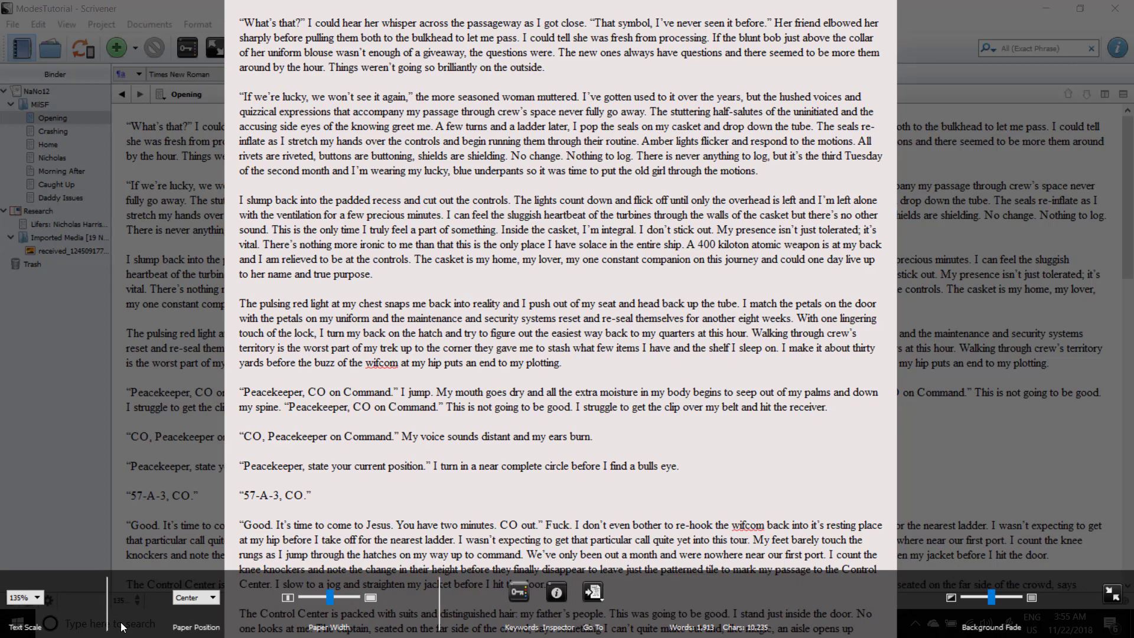
{"action": "left_click", "coordinate": [39, 598]}
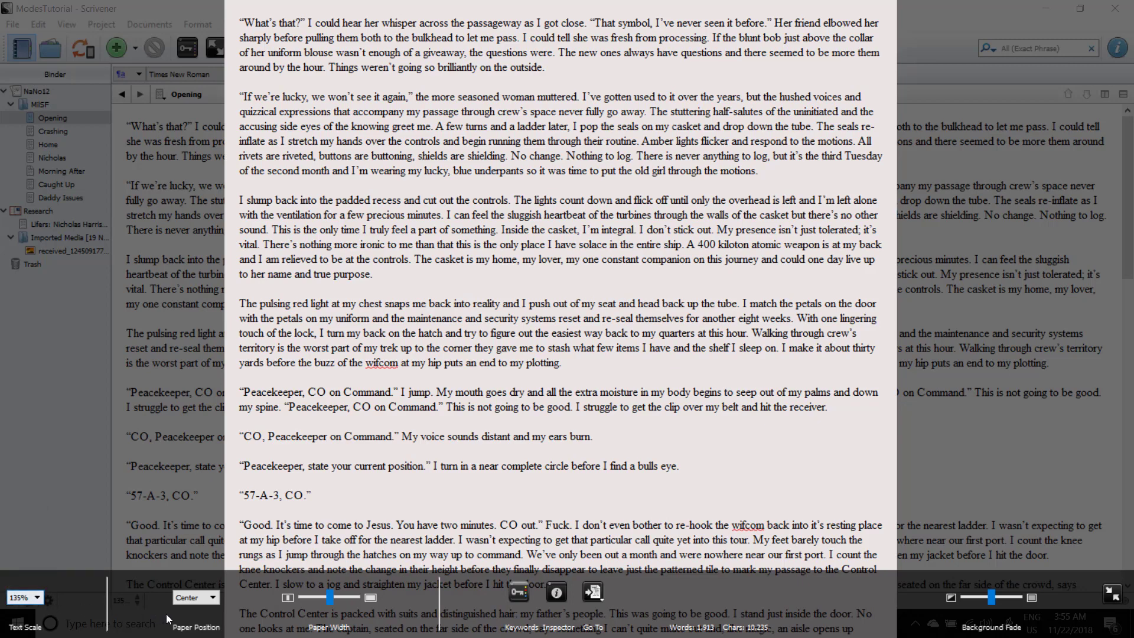
{"action": "left_click", "coordinate": [194, 597]}
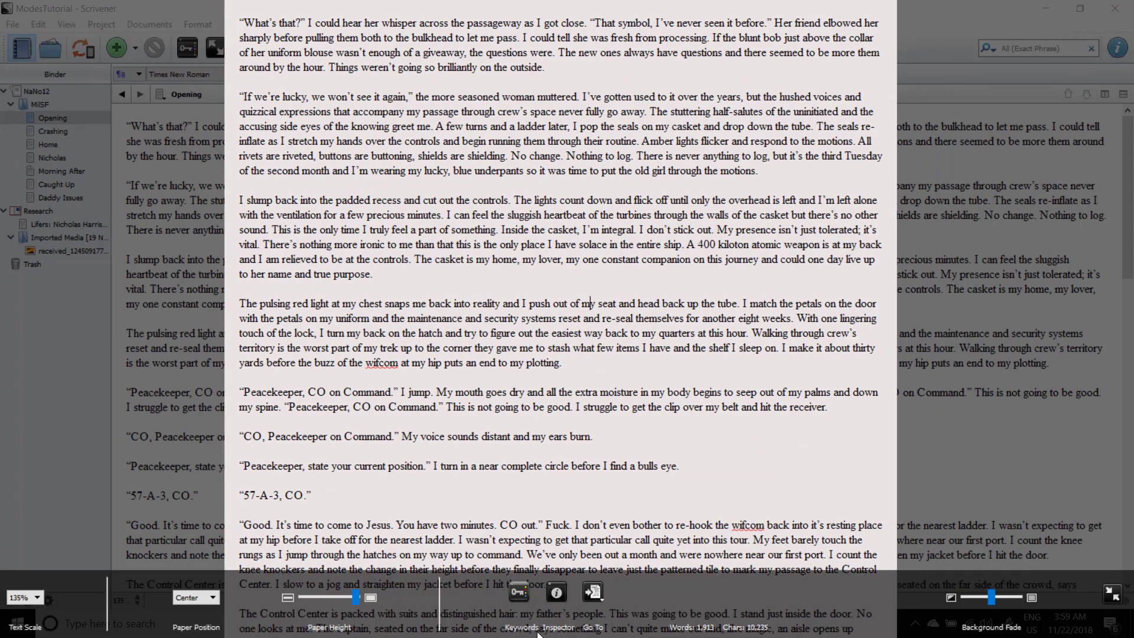
{"action": "left_click", "coordinate": [521, 590]}
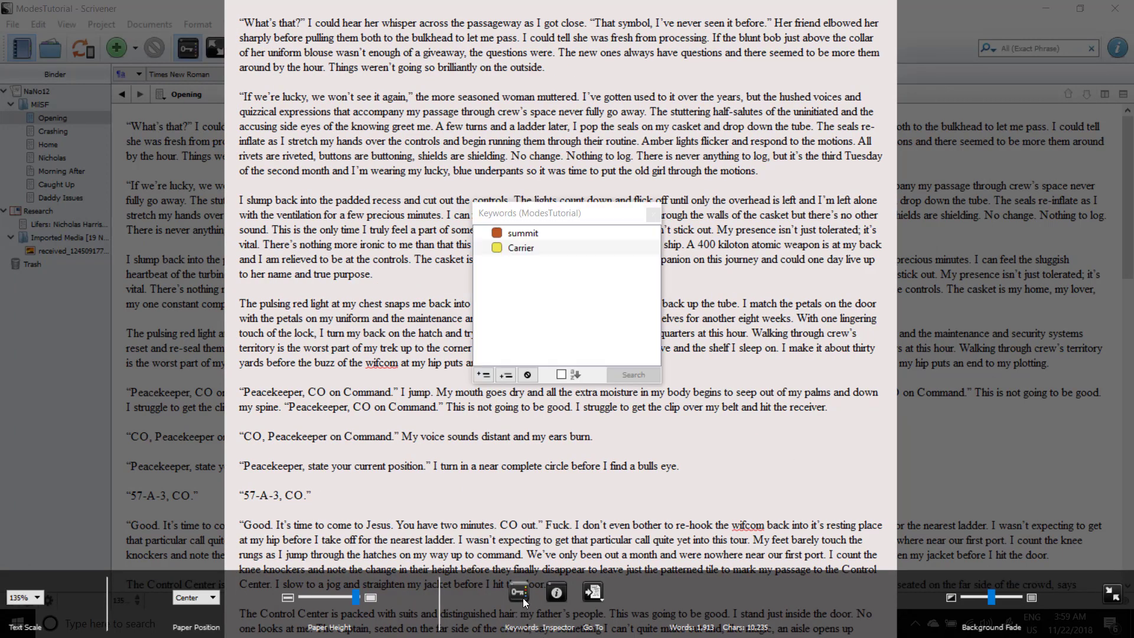
{"action": "left_click", "coordinate": [556, 592]}
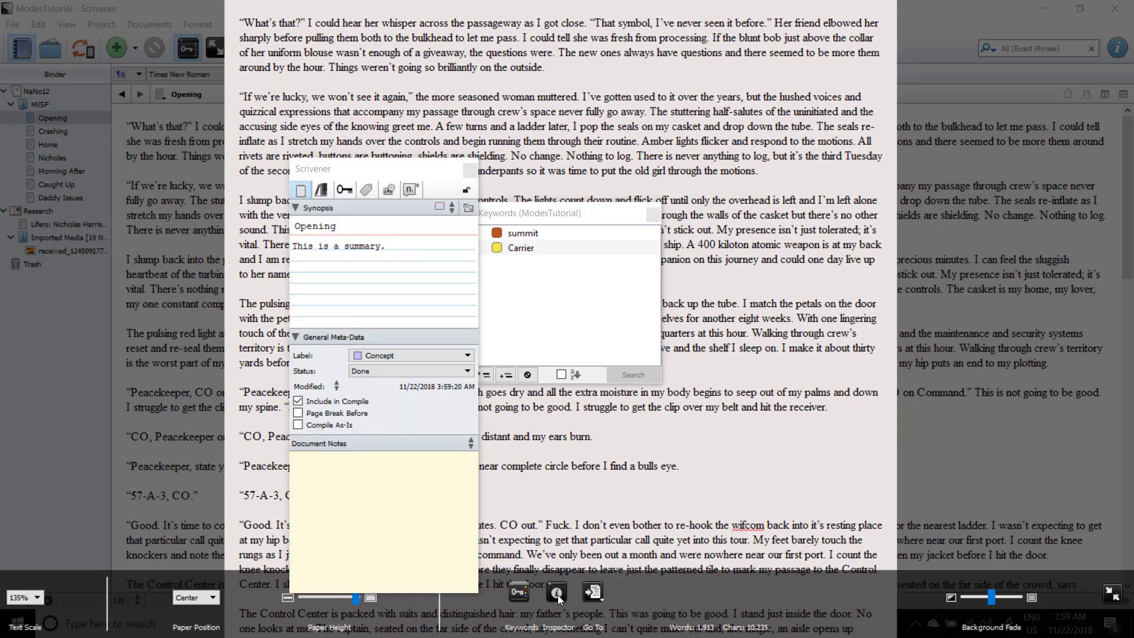
{"action": "left_click", "coordinate": [593, 592]}
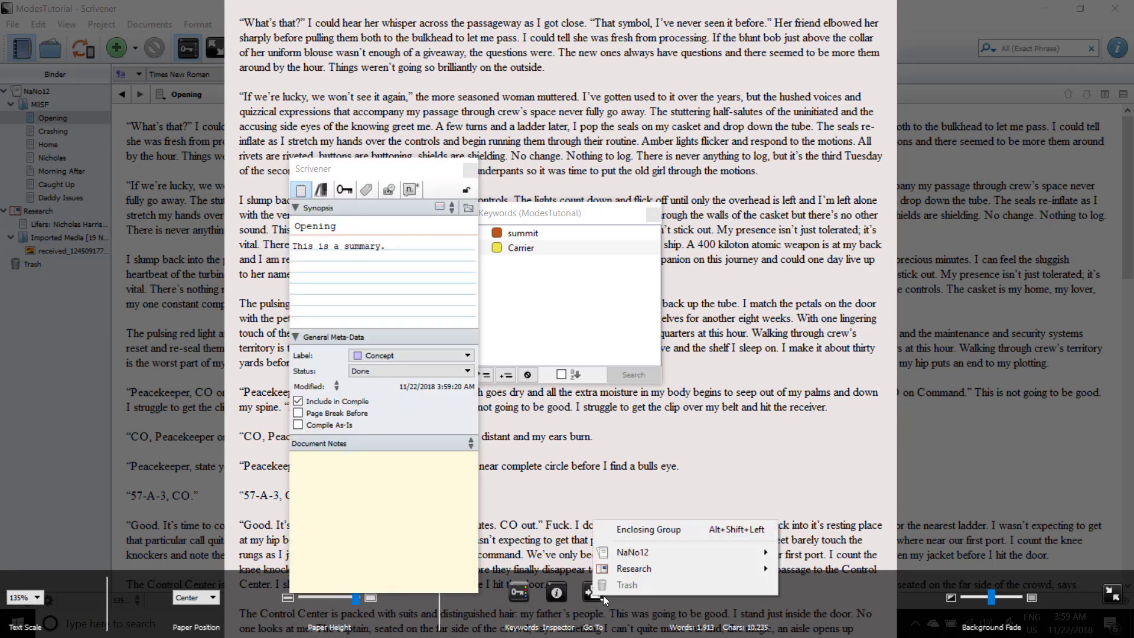
{"action": "mouse_move", "coordinate": [633, 568]}
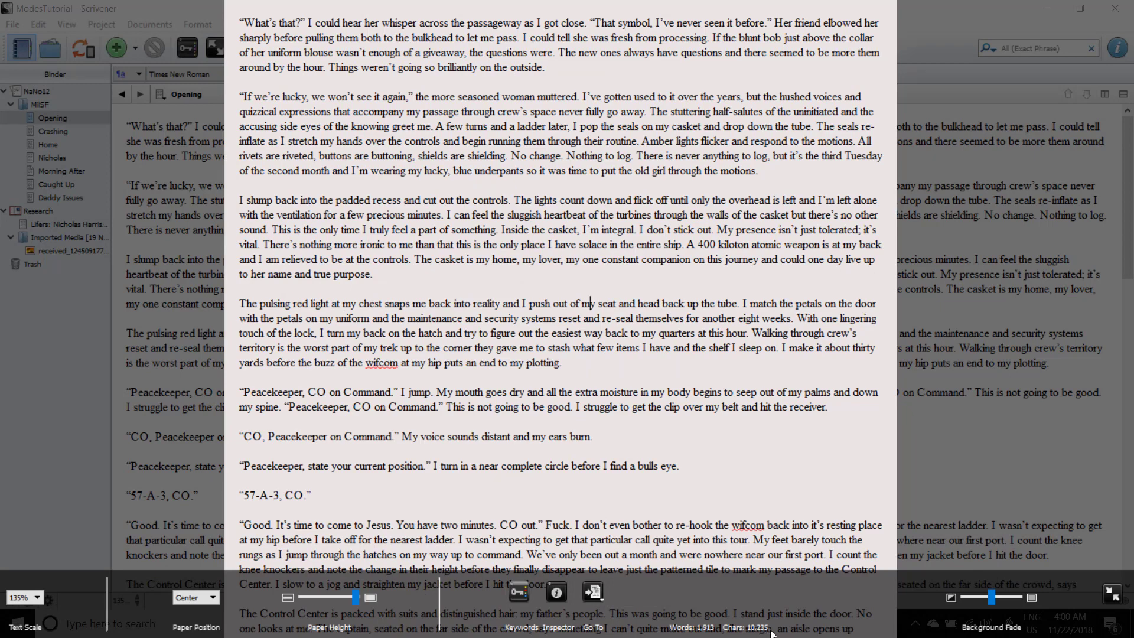
{"action": "mouse_move", "coordinate": [944, 626]}
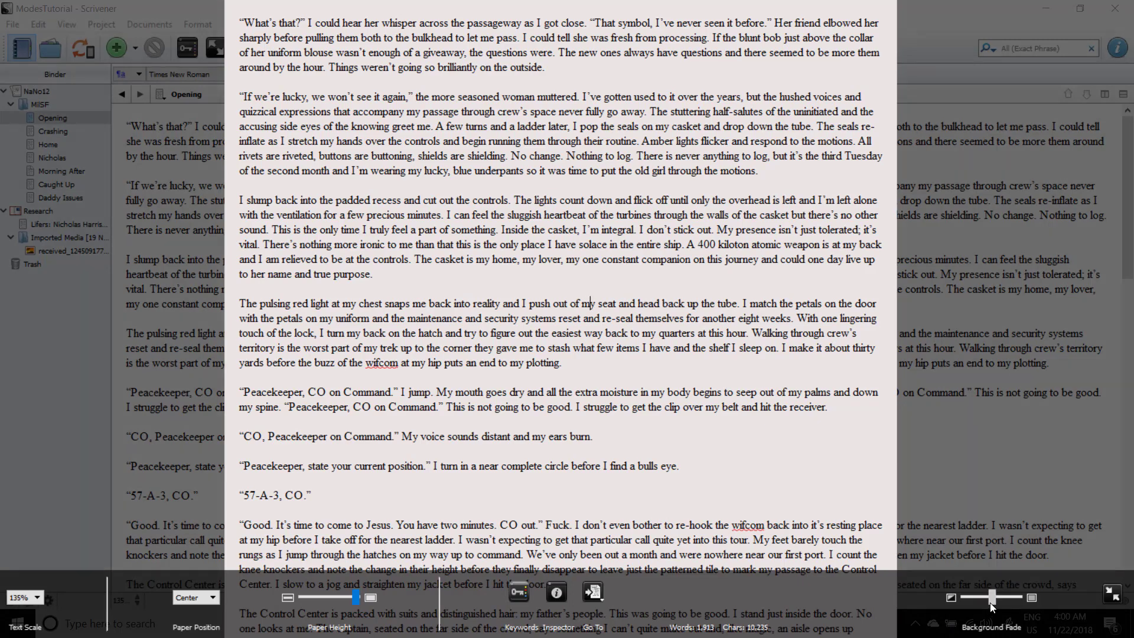
Step: Drag the Background Fade slider to adjust how strongly the background dims behind the page
{"action": "left_click_drag", "start_coordinate": [968, 596], "coordinate": [1012, 597]}
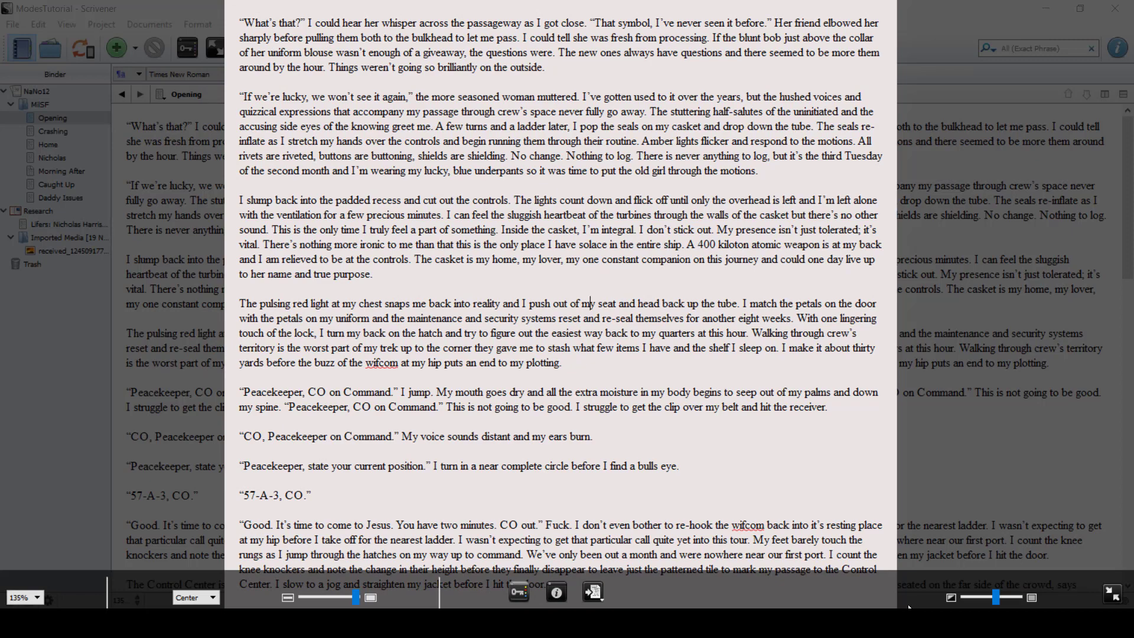
{"action": "mouse_move", "coordinate": [1108, 601]}
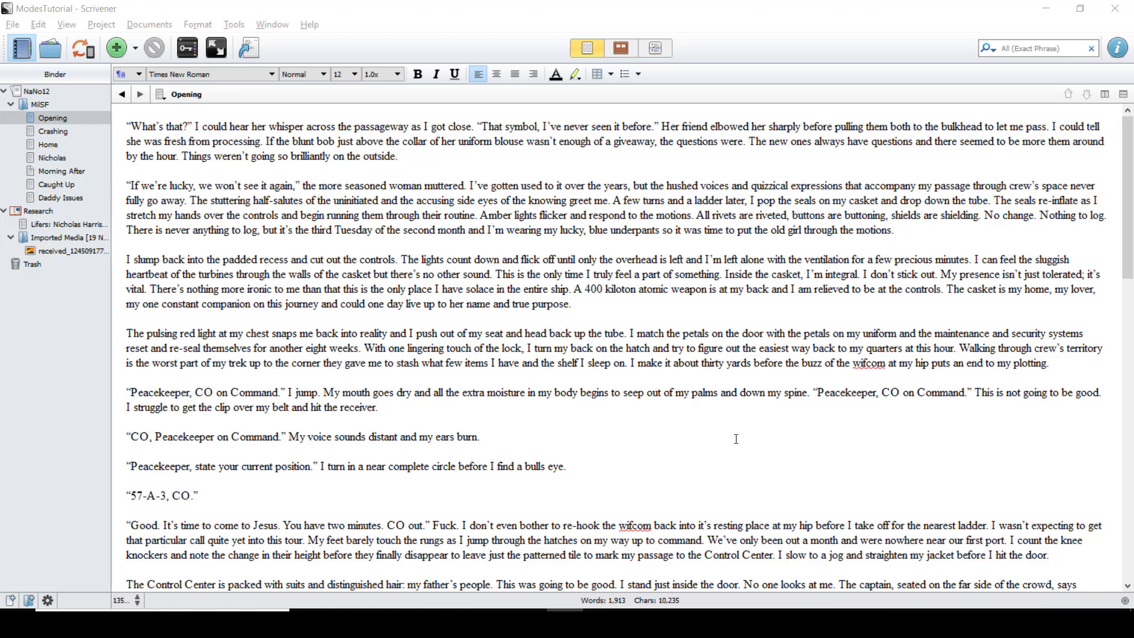
{"action": "mouse_move", "coordinate": [247, 16]}
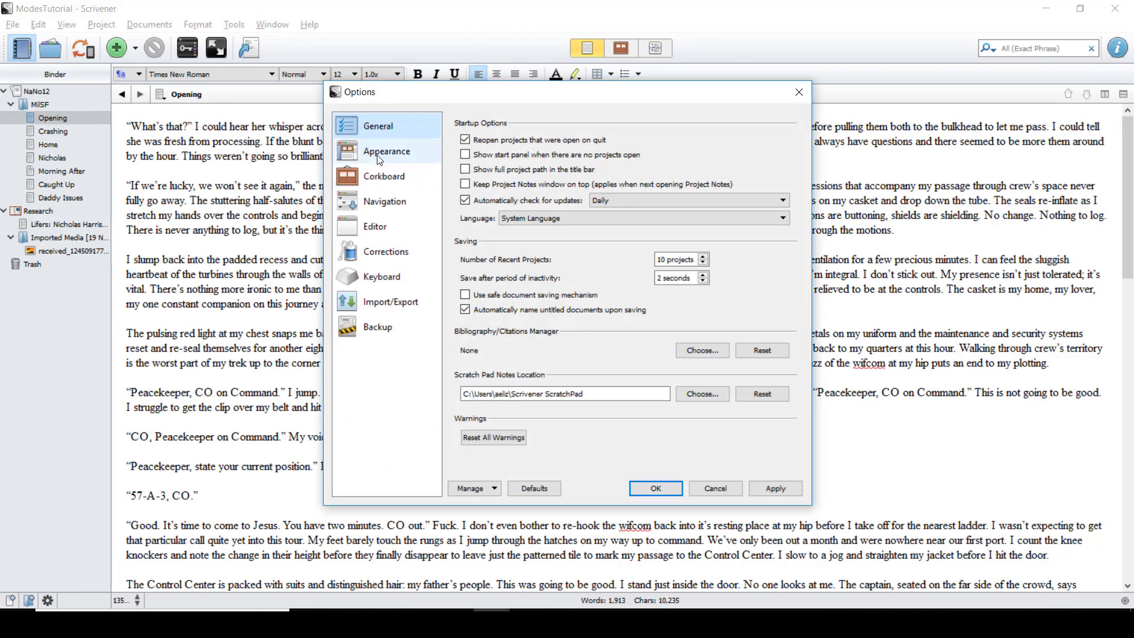
Step: In Appearance > Colors > Full Screen, set Background to a texture image and confirm the options
{"action": "left_click", "coordinate": [387, 151]}
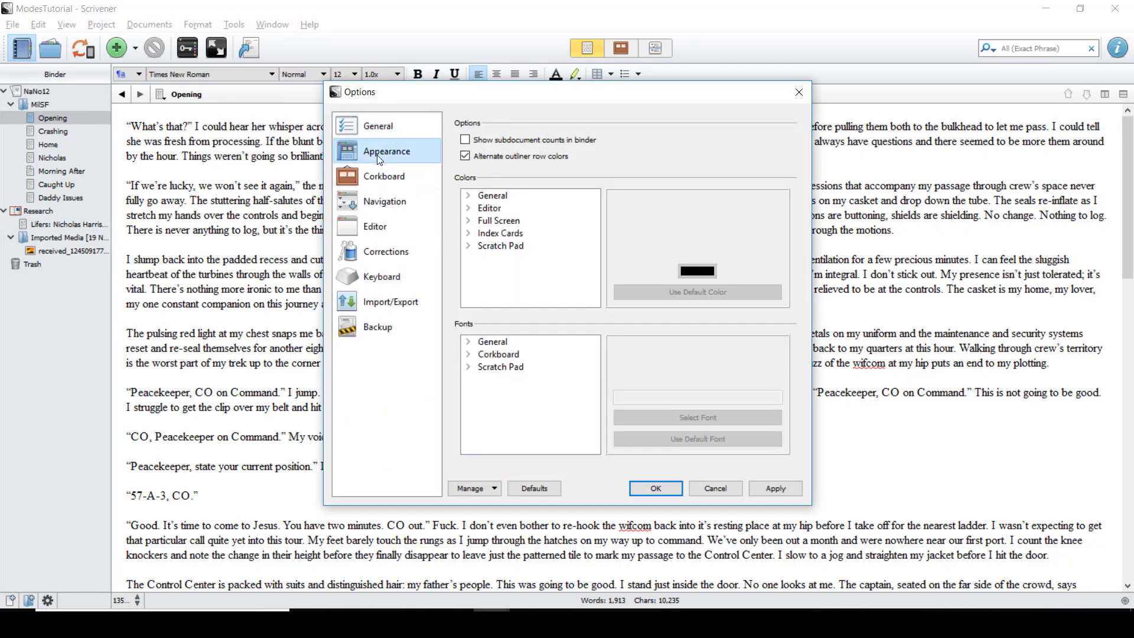
{"action": "left_click", "coordinate": [468, 220]}
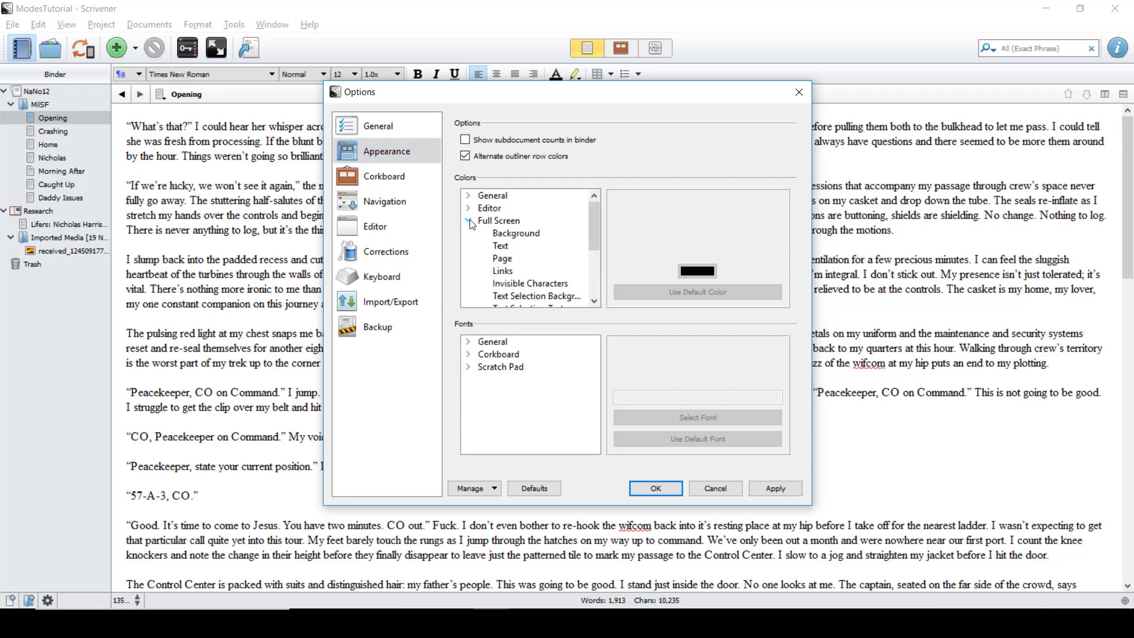
{"action": "left_click", "coordinate": [515, 232]}
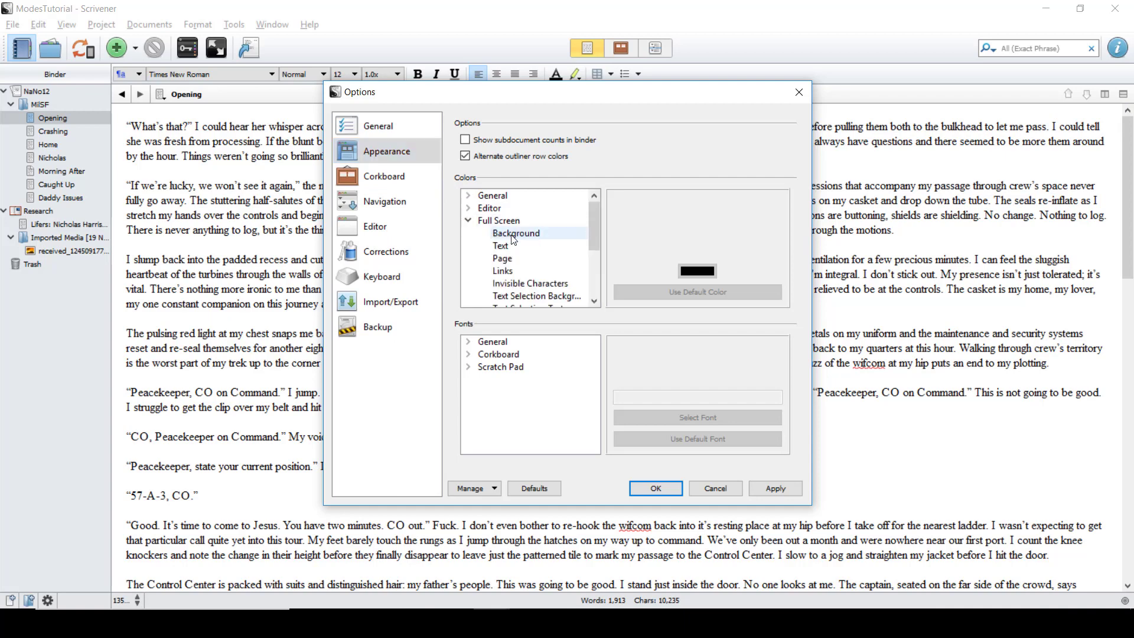
{"action": "left_click", "coordinate": [515, 233]}
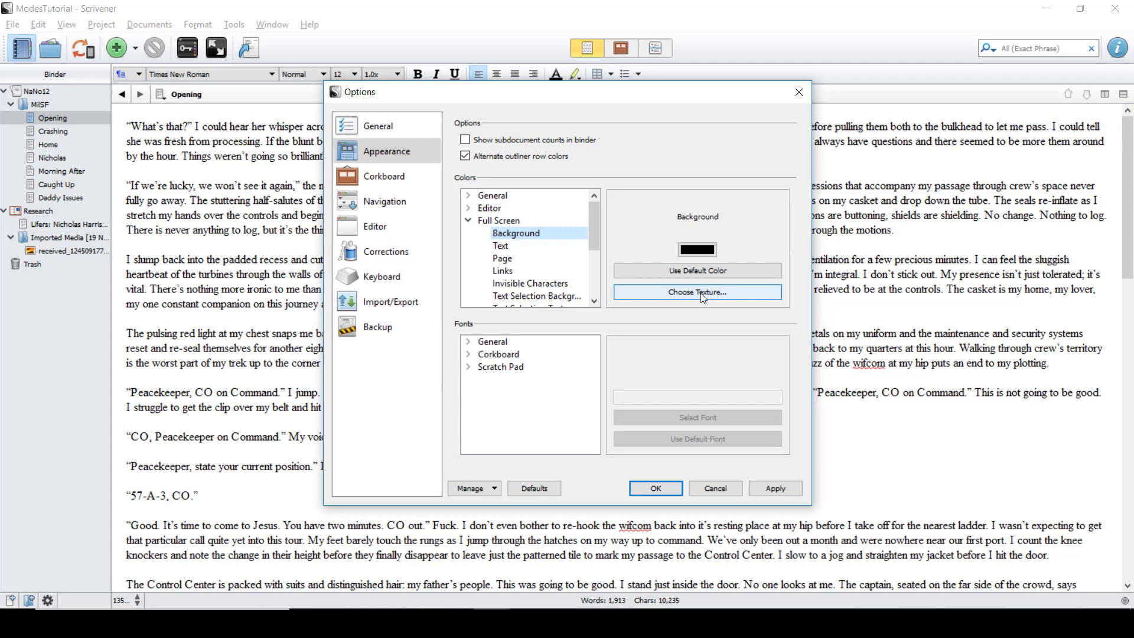
{"action": "left_click", "coordinate": [697, 292]}
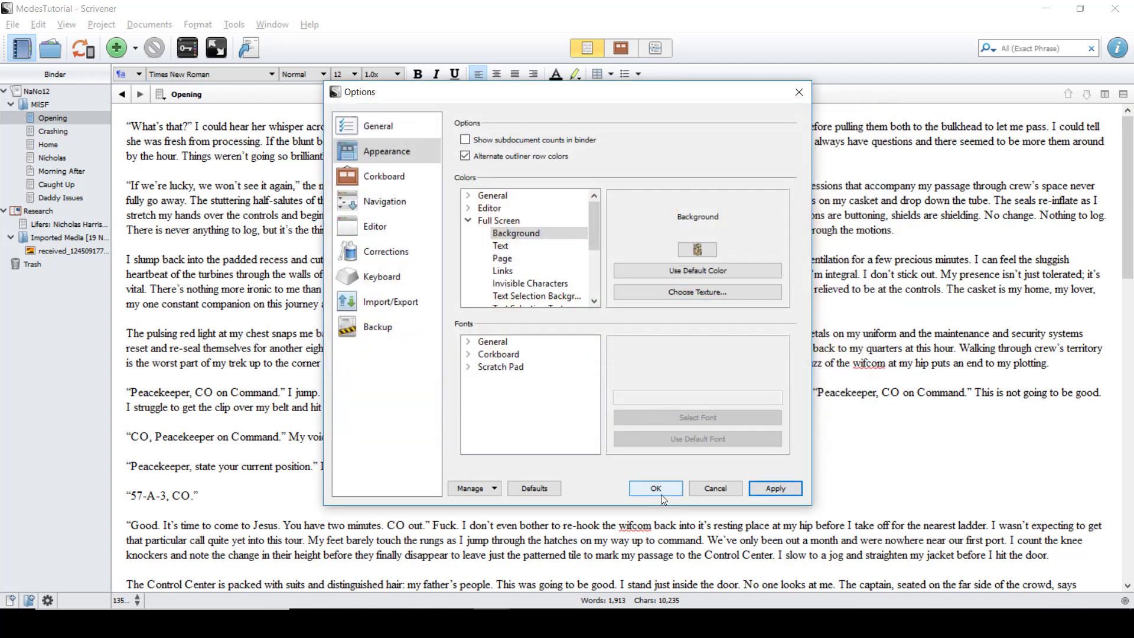
{"action": "left_click", "coordinate": [655, 487]}
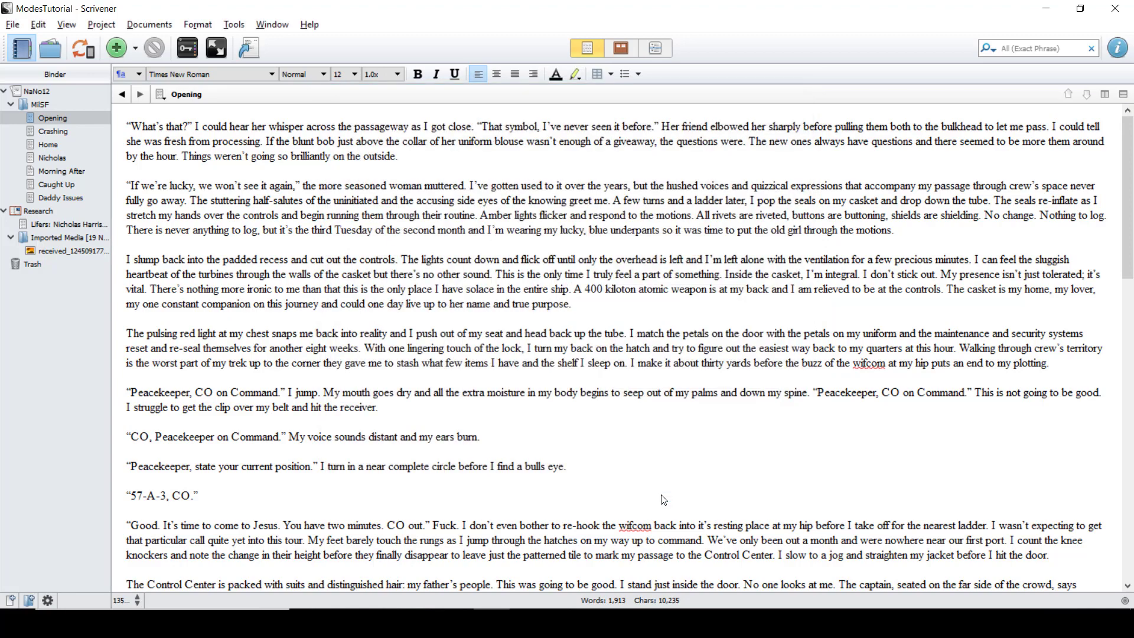
{"action": "mouse_move", "coordinate": [369, 111]}
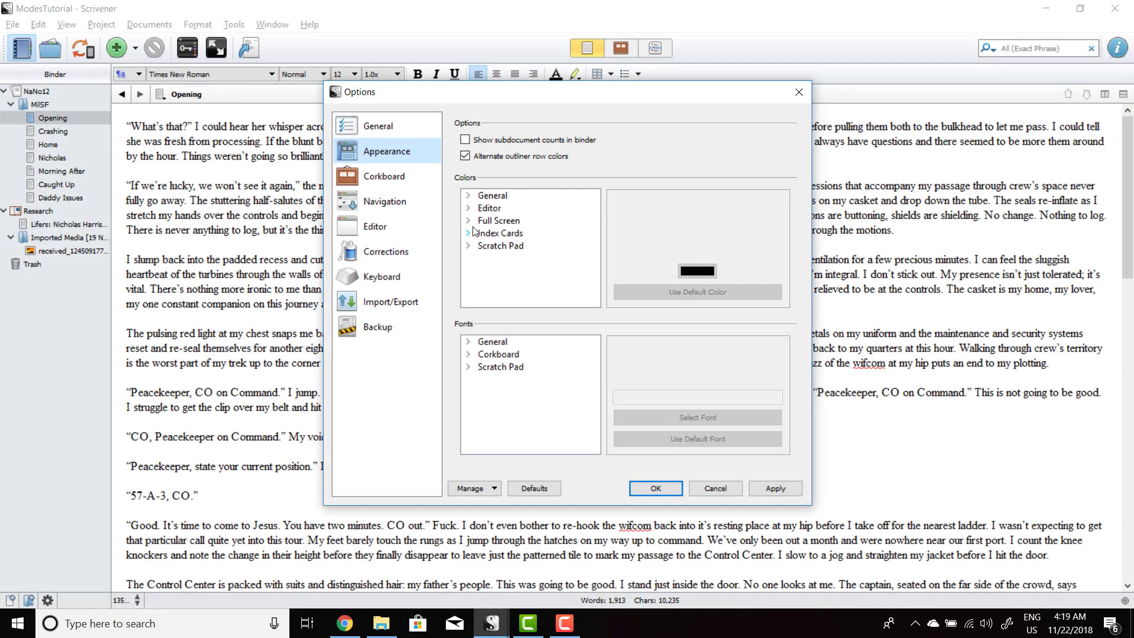
Step: Expand the Full Screen colour settings and scroll through Background, Text, Page and the further colour items
{"action": "left_click", "coordinate": [467, 220]}
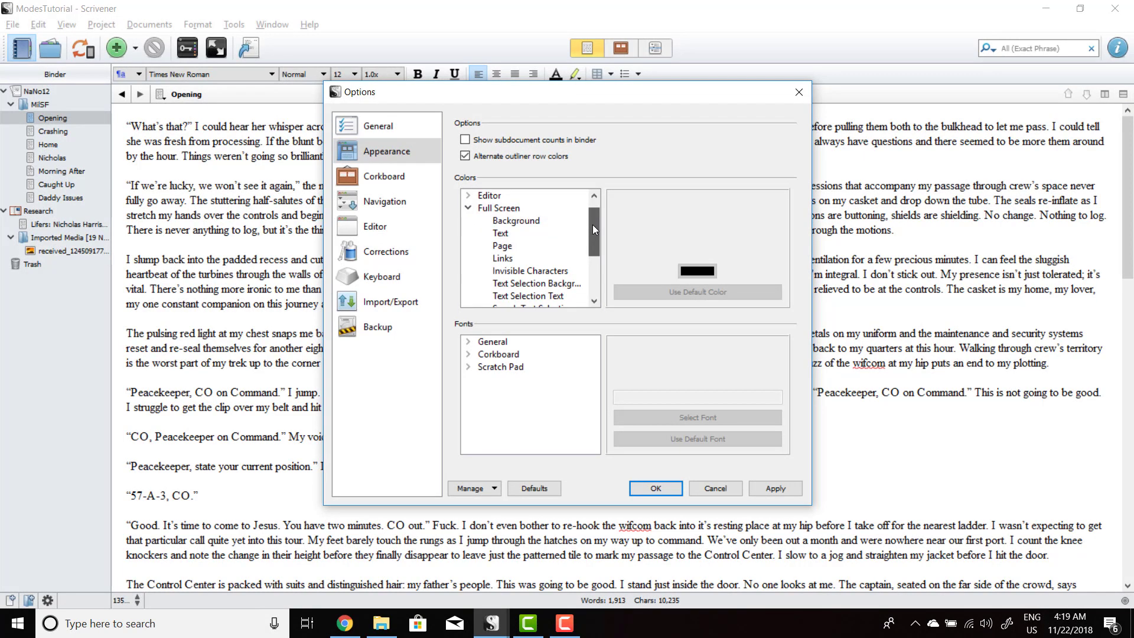
{"action": "scroll", "scroll_direction": "down", "scroll_amount": 3}
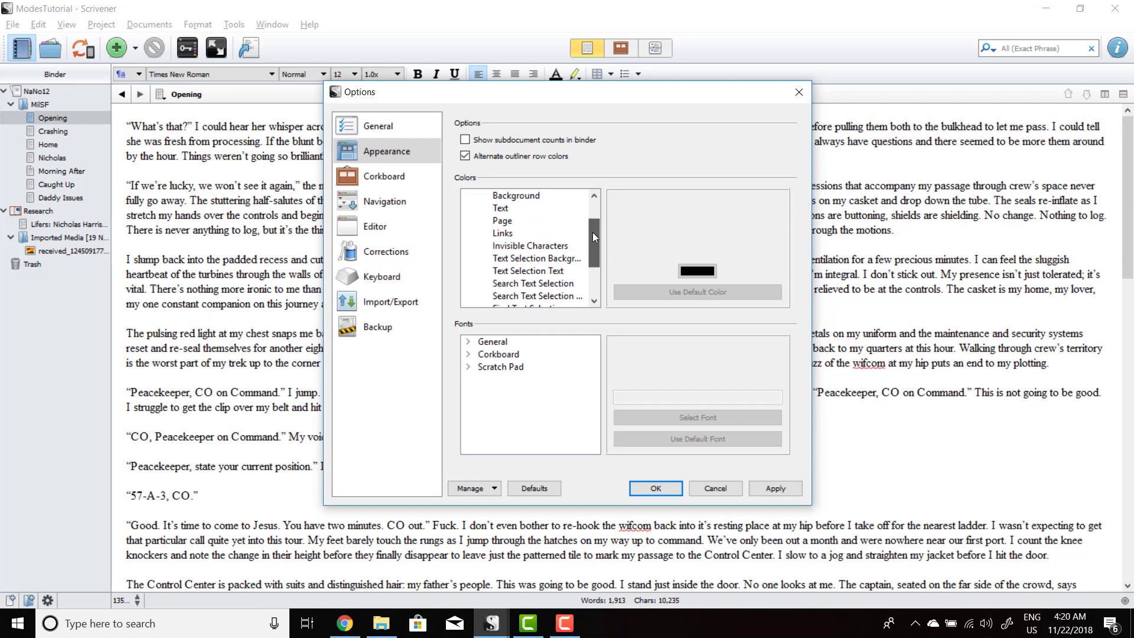
{"action": "scroll", "scroll_direction": "down", "scroll_amount": 3}
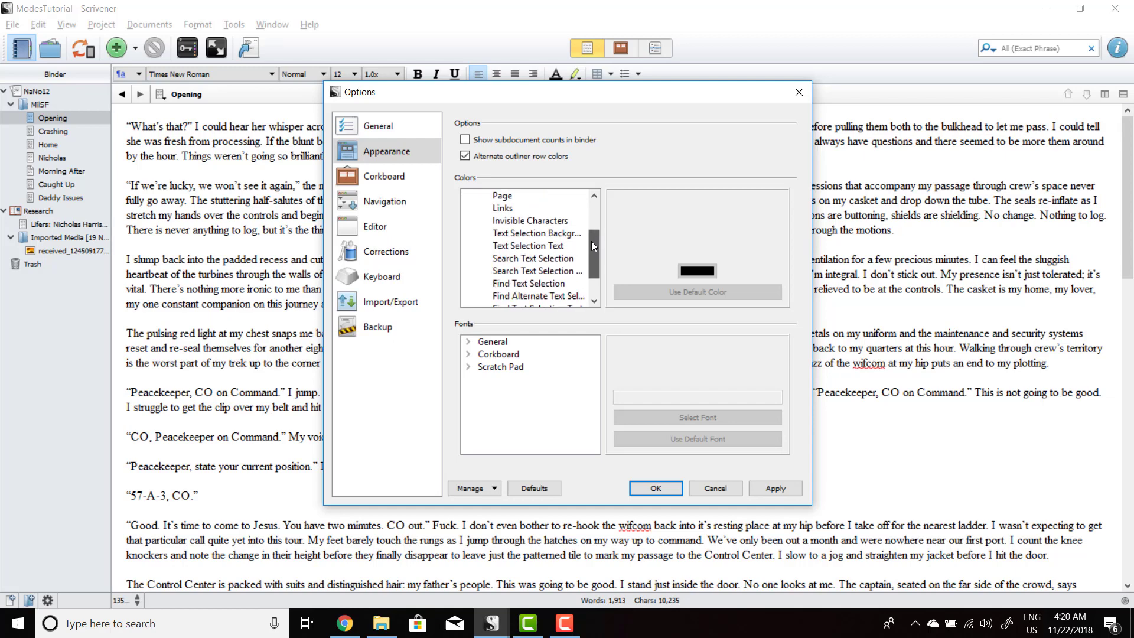
{"action": "scroll", "scroll_direction": "down", "scroll_amount": 3}
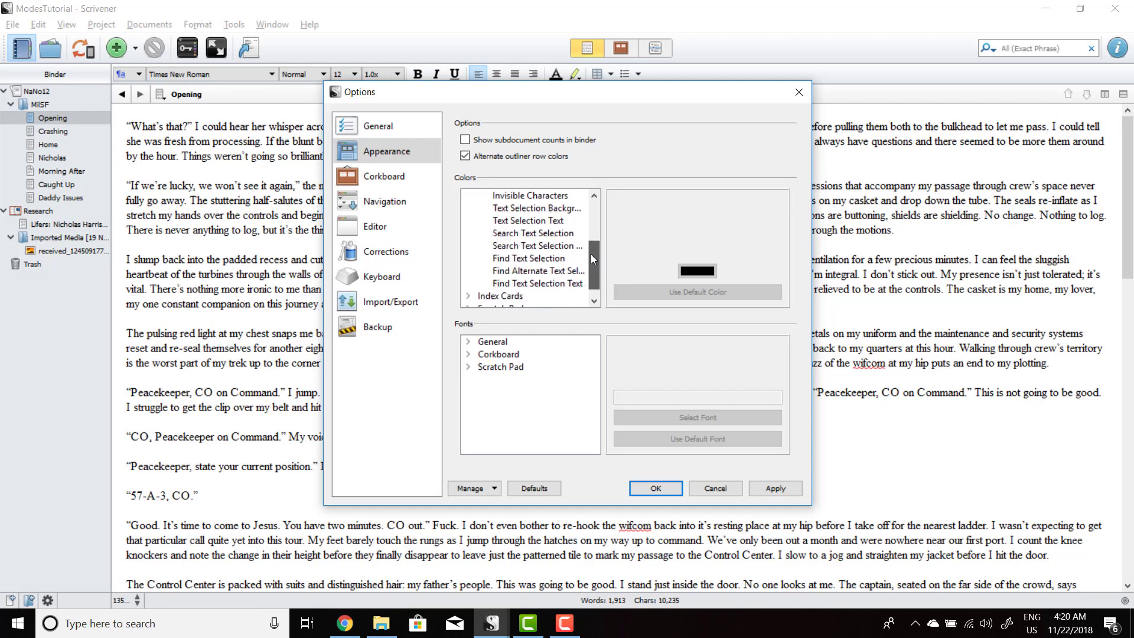